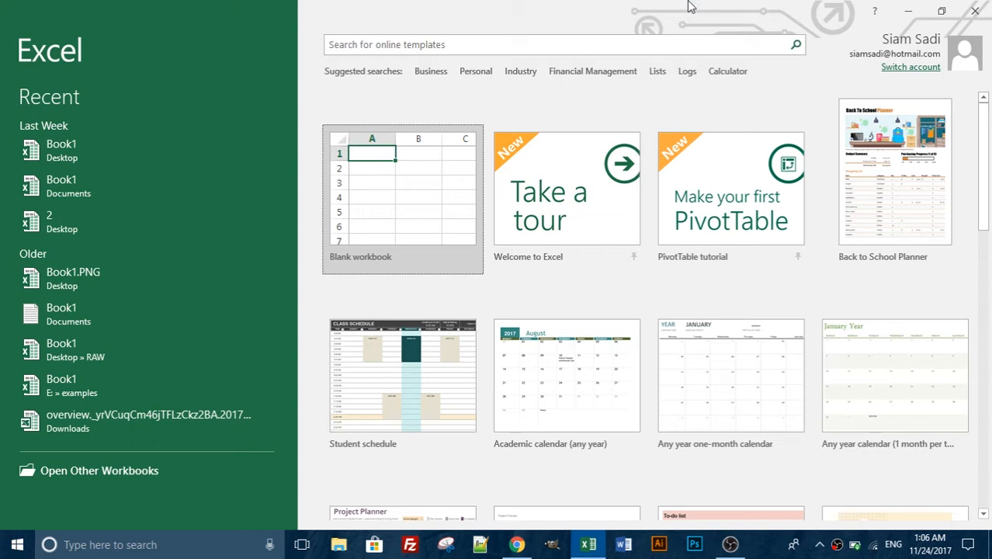
pyautogui.moveTo(677, 9)
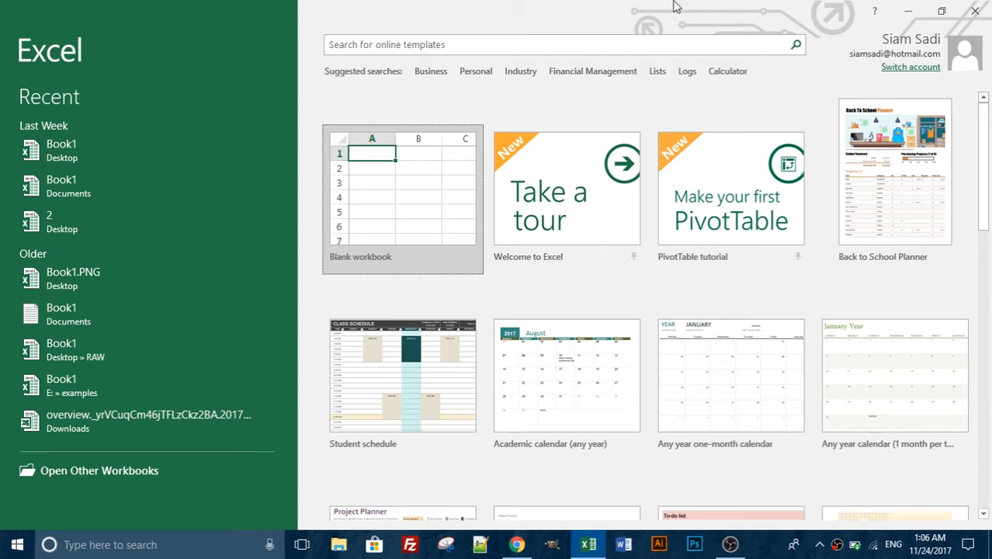
pyautogui.moveTo(517, 543)
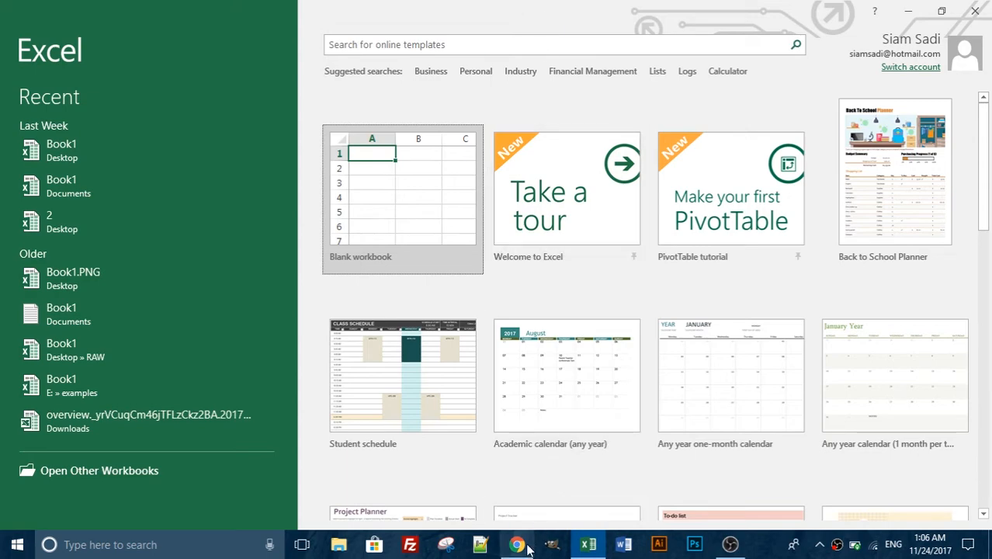
# Create a blank Excel workbook from the start screen and return to the worldatlas table page
pyautogui.click(515, 543)
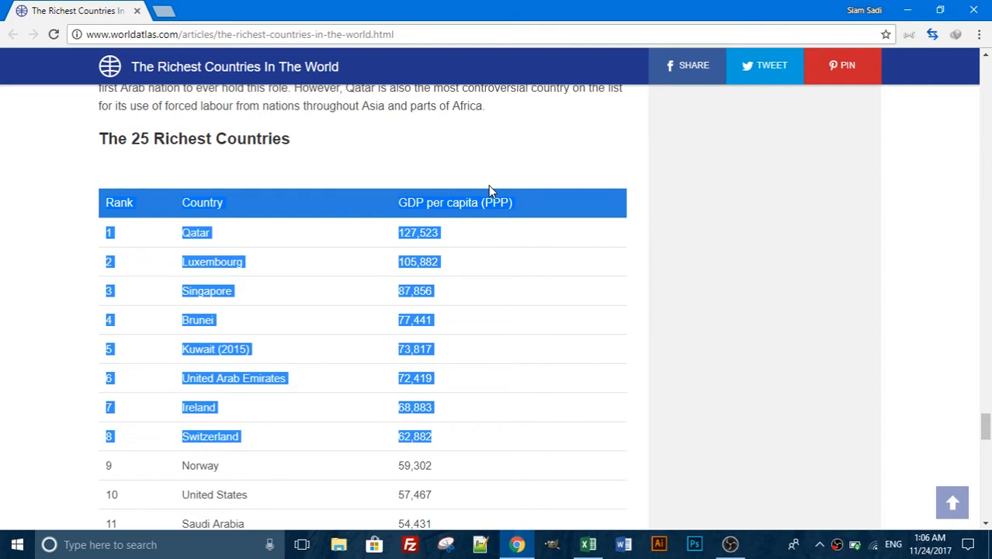
pyautogui.moveTo(276, 86)
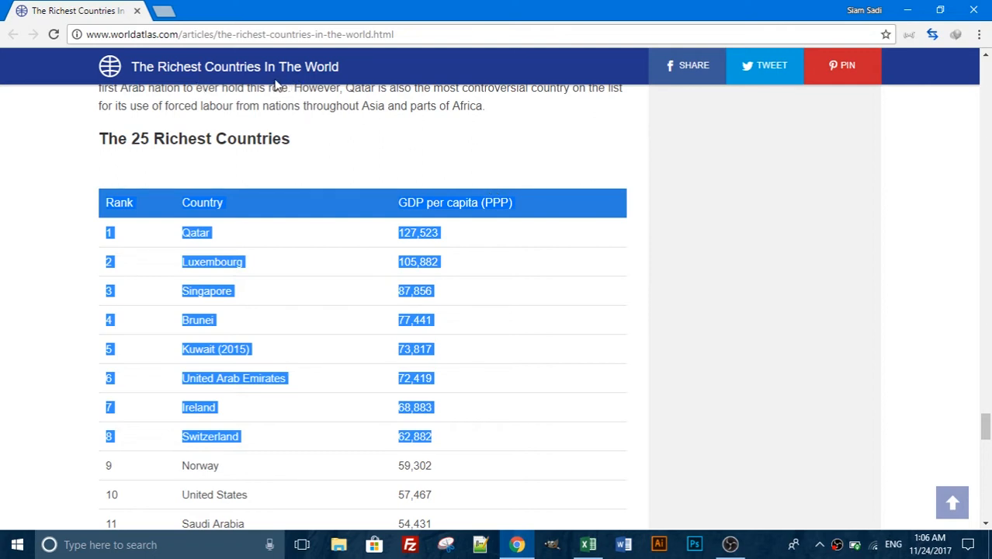
pyautogui.moveTo(288, 211)
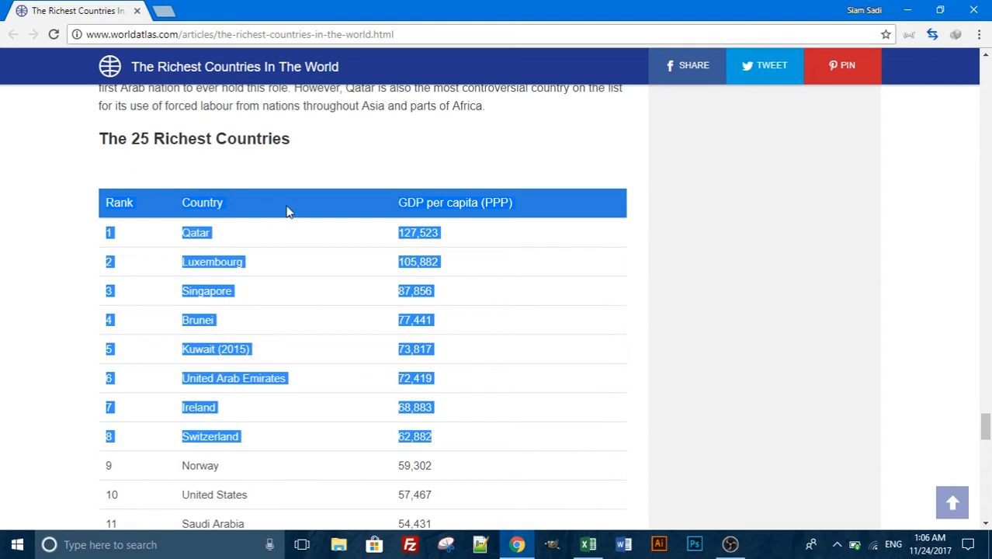
pyautogui.scroll(-3)
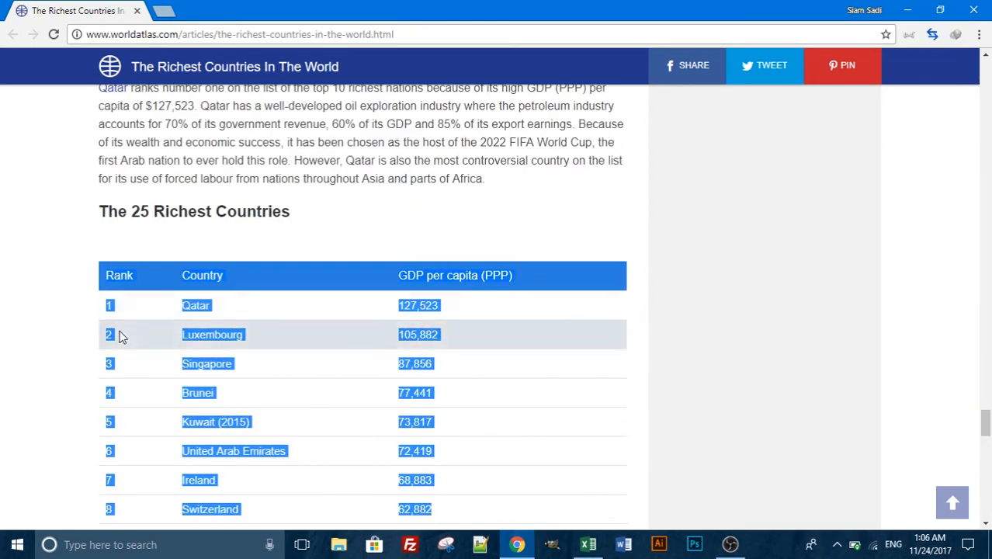
pyautogui.click(587, 543)
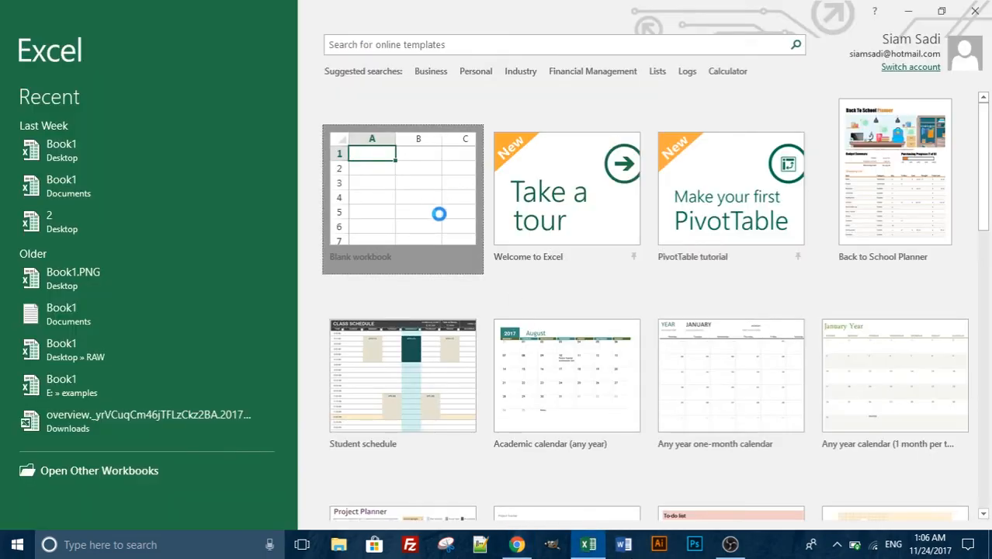
pyautogui.click(402, 199)
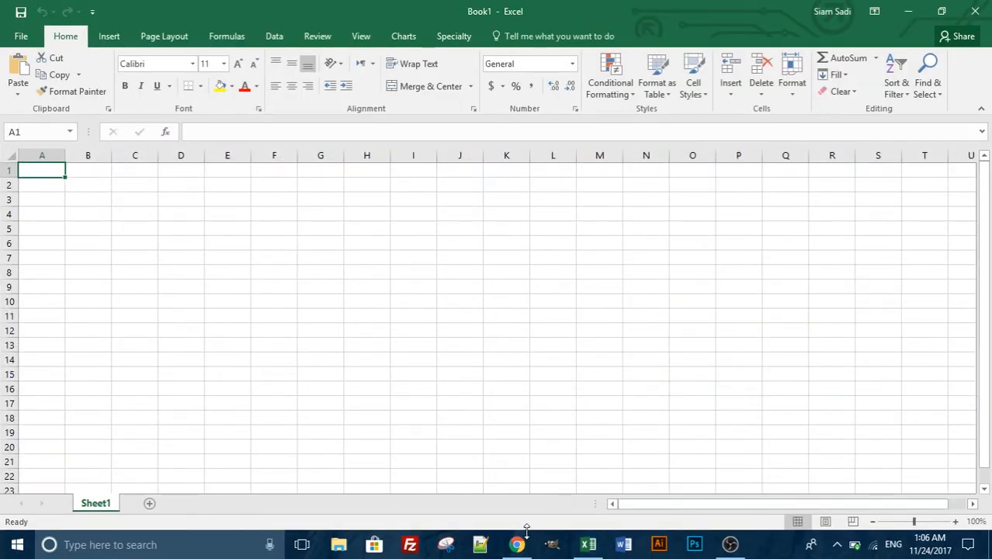
pyautogui.click(515, 543)
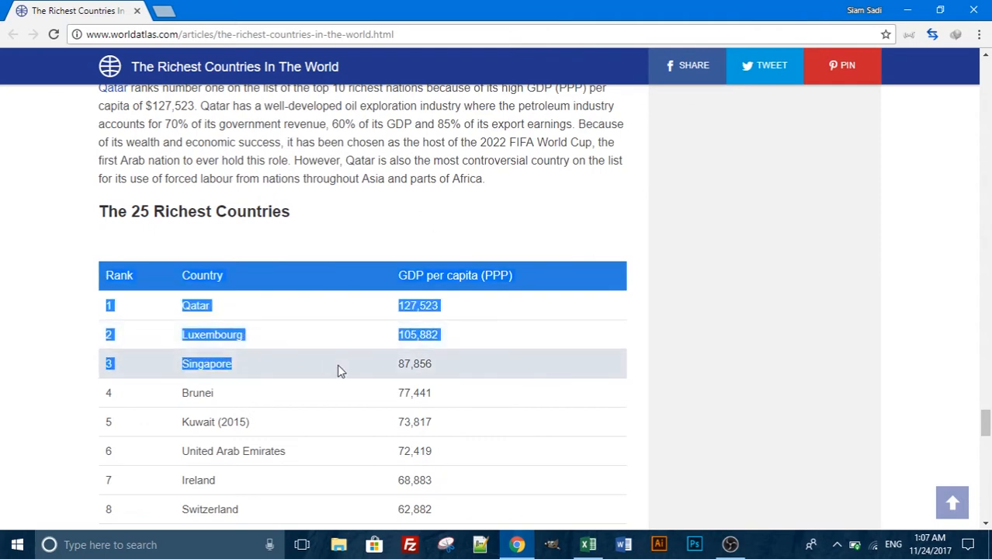
# Copy the 25 Richest Countries table from Rank header through France and switch to the blank workbook
pyautogui.scroll(-3)
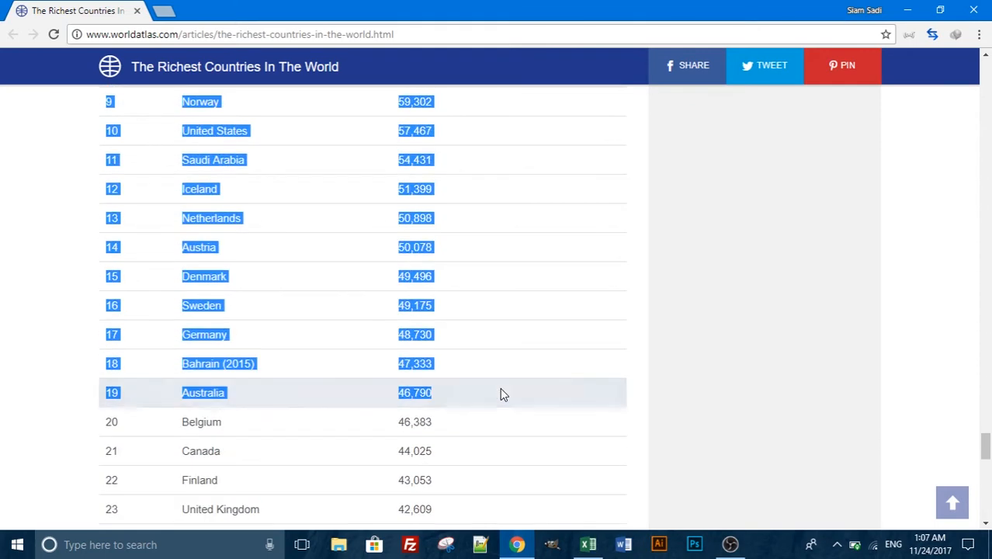
pyautogui.scroll(-3)
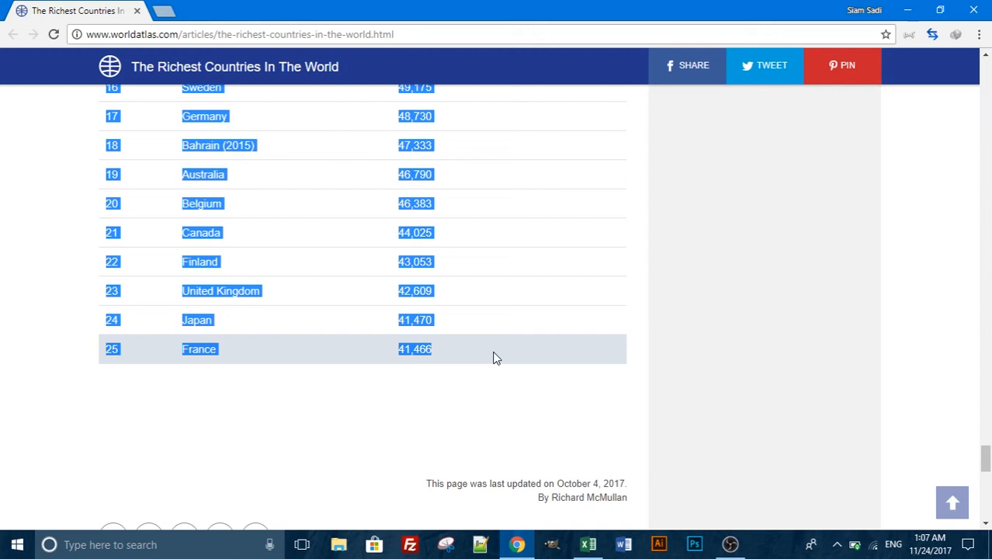
pyautogui.click(586, 543)
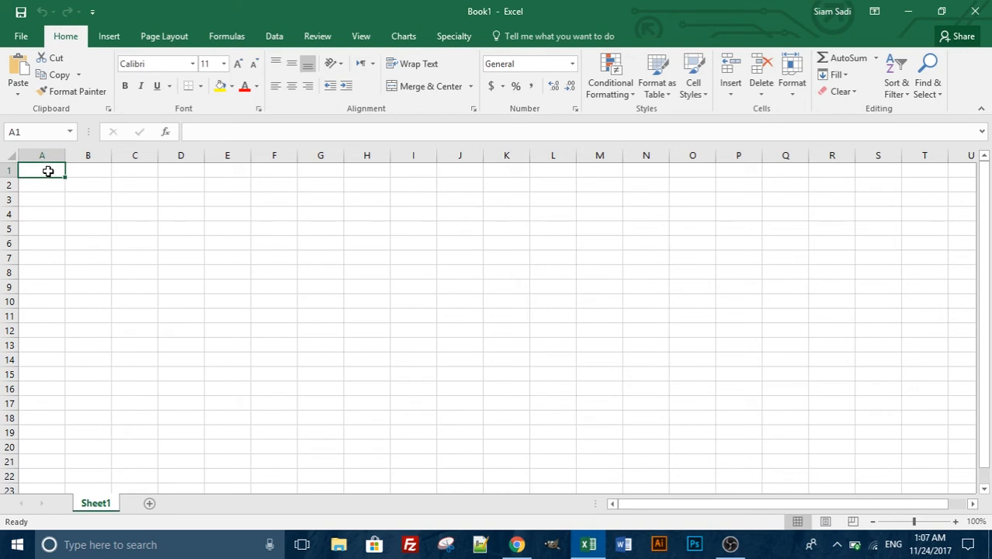
# Paste the Rank, Country and GDP per capita table at A1 and select the pasted range
pyautogui.press('ctrl+v')
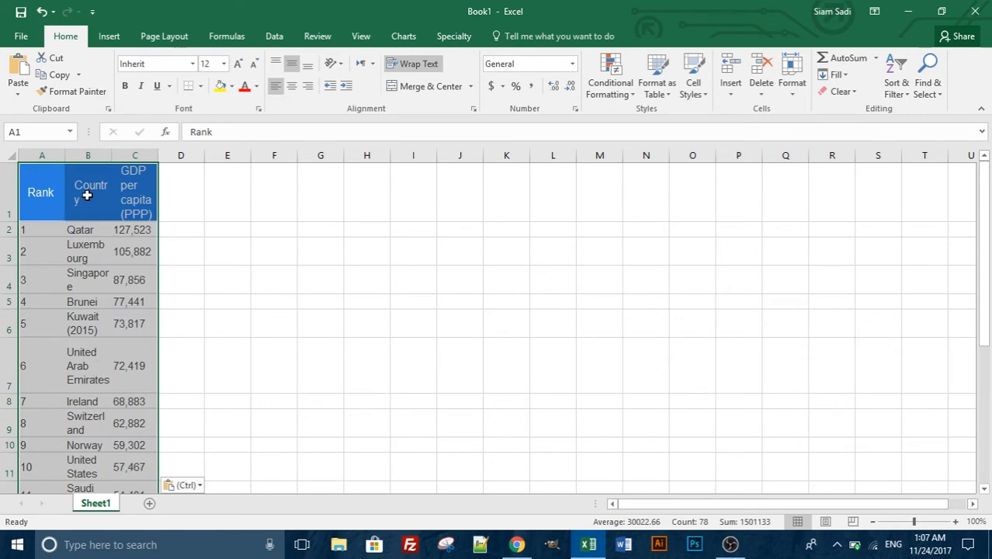
pyautogui.moveTo(96, 215)
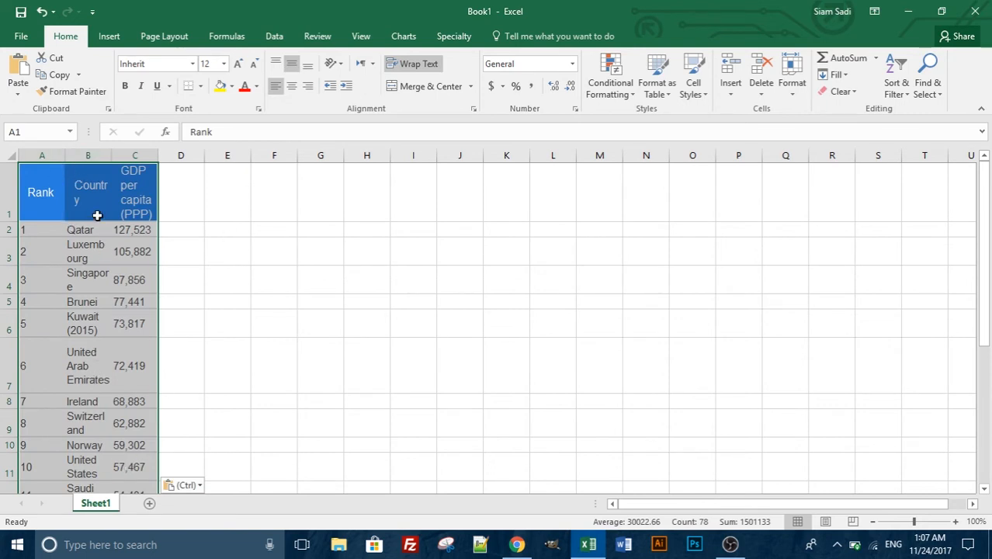
pyautogui.scroll(-3)
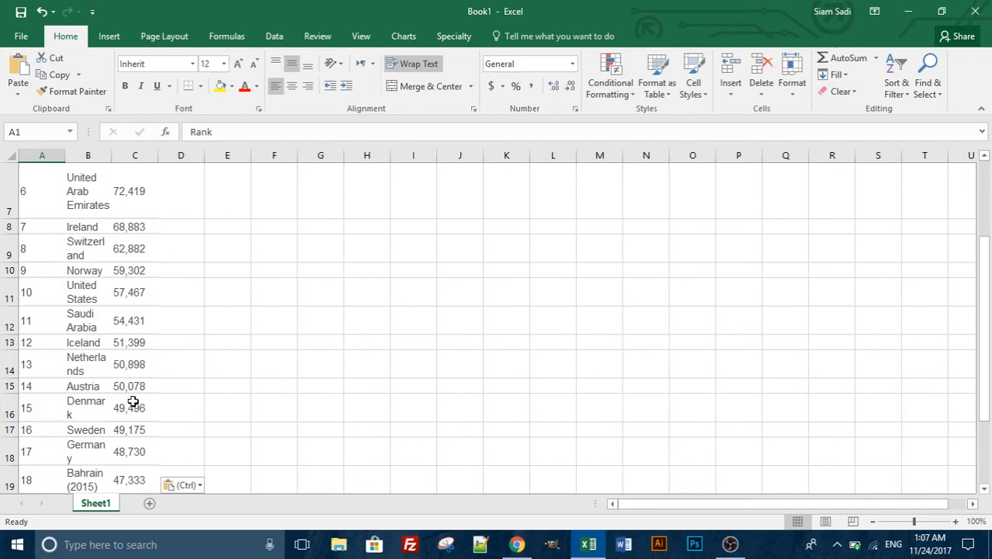
pyautogui.scroll(3)
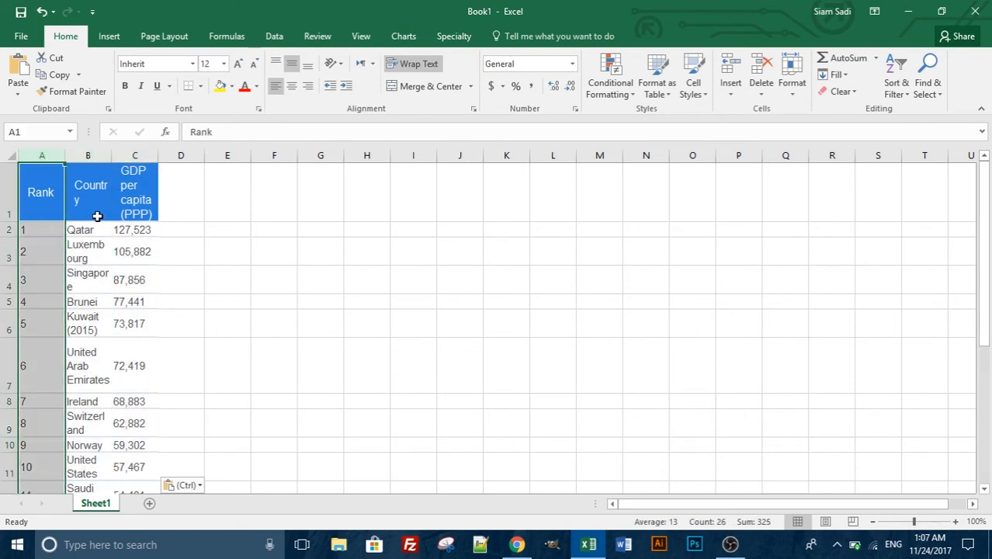
pyautogui.moveTo(62, 160)
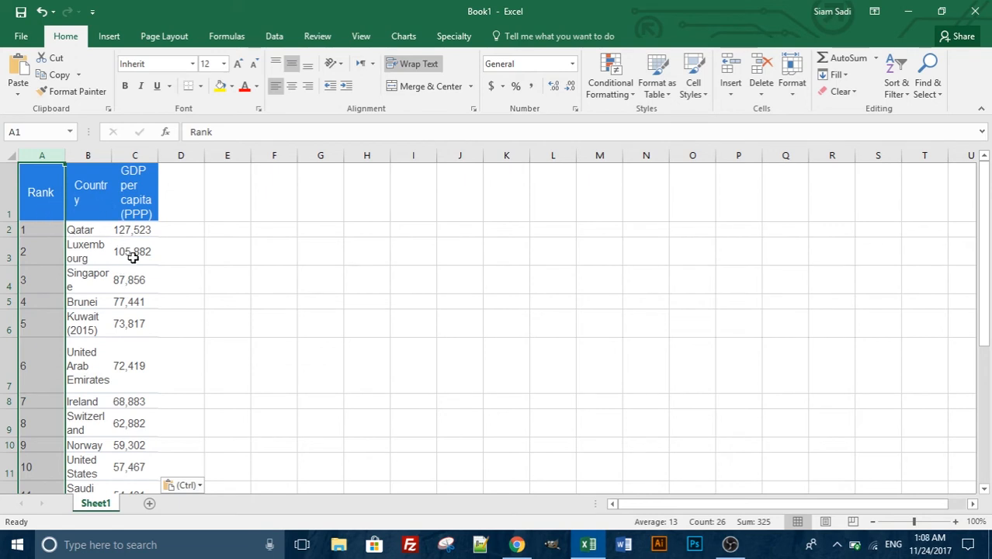
pyautogui.moveTo(102, 208)
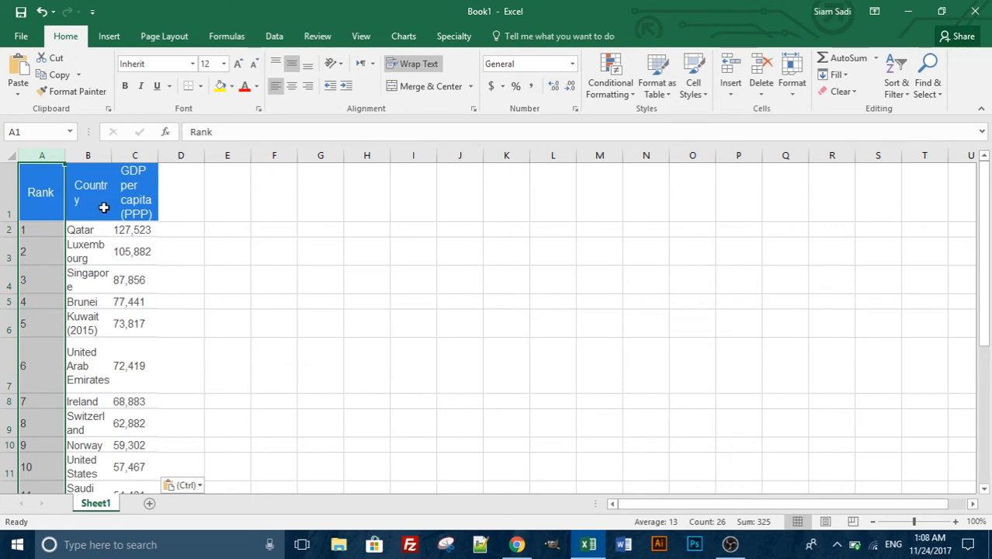
pyautogui.moveTo(65, 153)
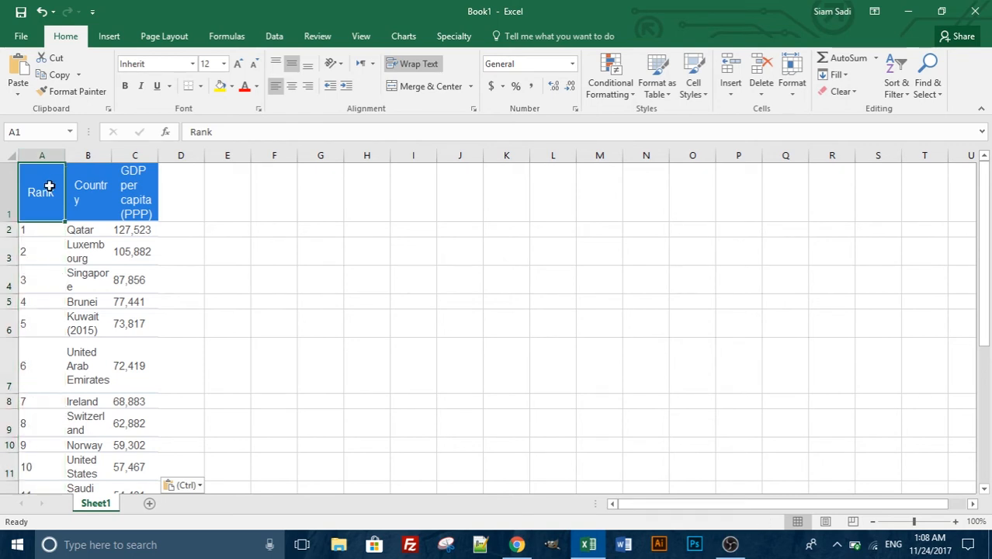
pyautogui.moveTo(41, 192); pyautogui.dragTo(134, 466)
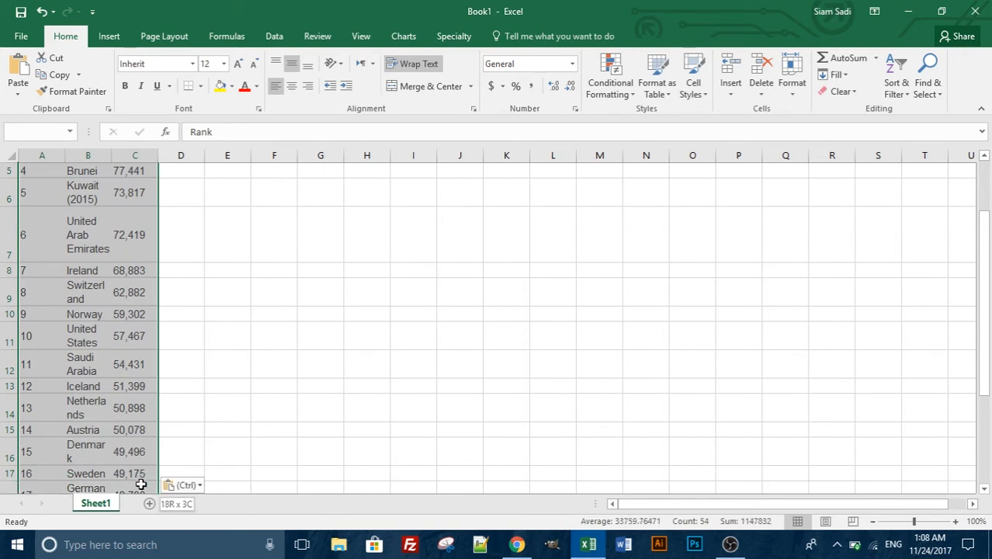
pyautogui.scroll(-3)
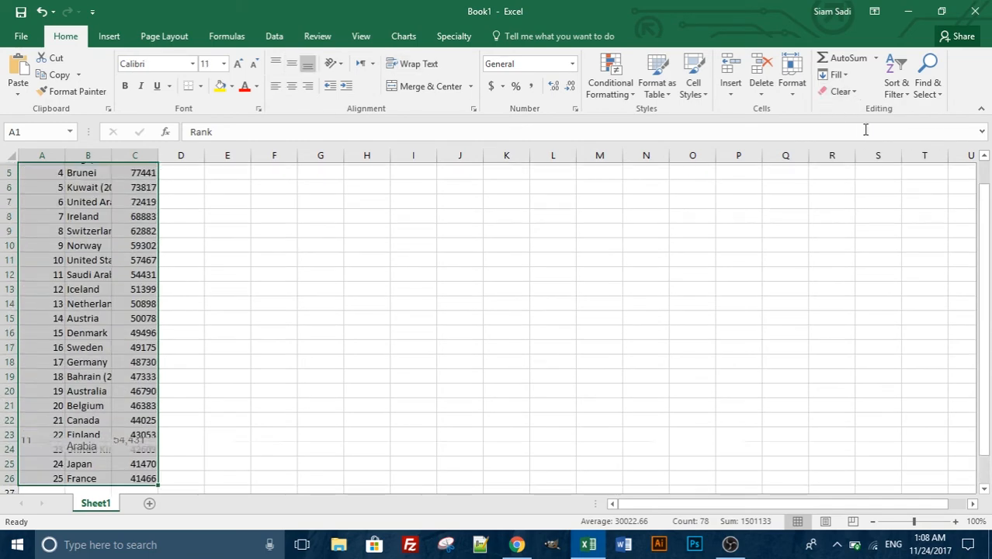
# AutoFit columns A and B, widen column C to show its full header, and select the rank numbers
pyautogui.scroll(3)
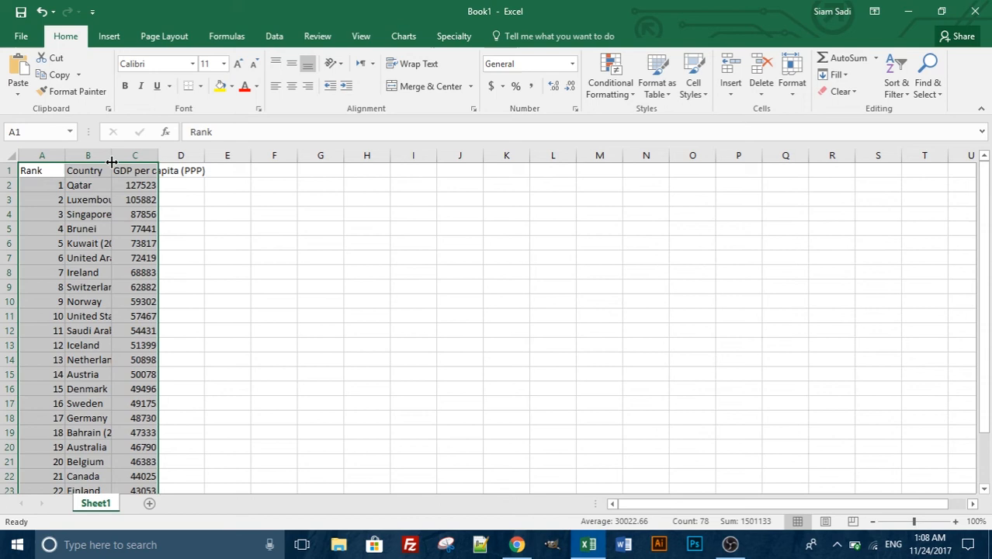
pyautogui.click(42, 155)
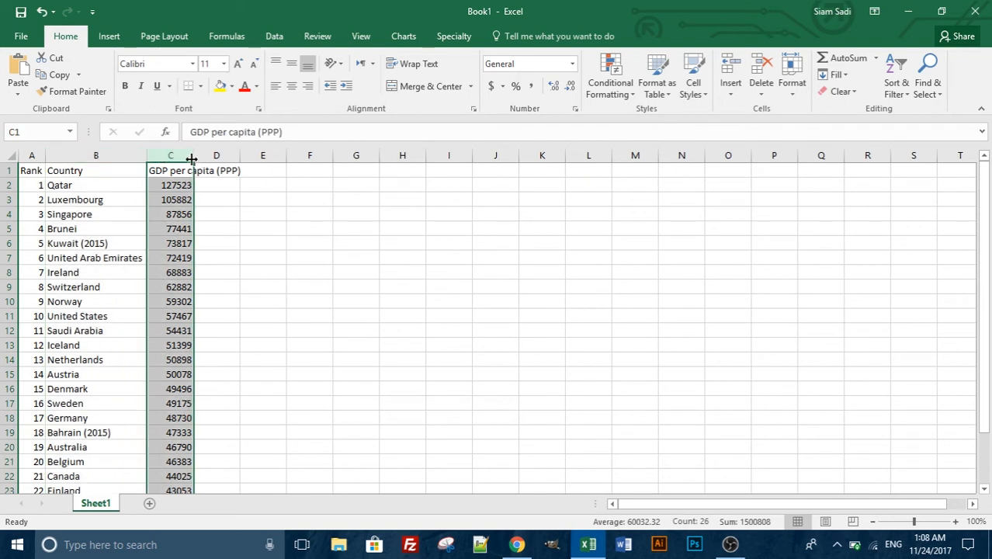
pyautogui.moveTo(196, 156); pyautogui.dragTo(245, 156)
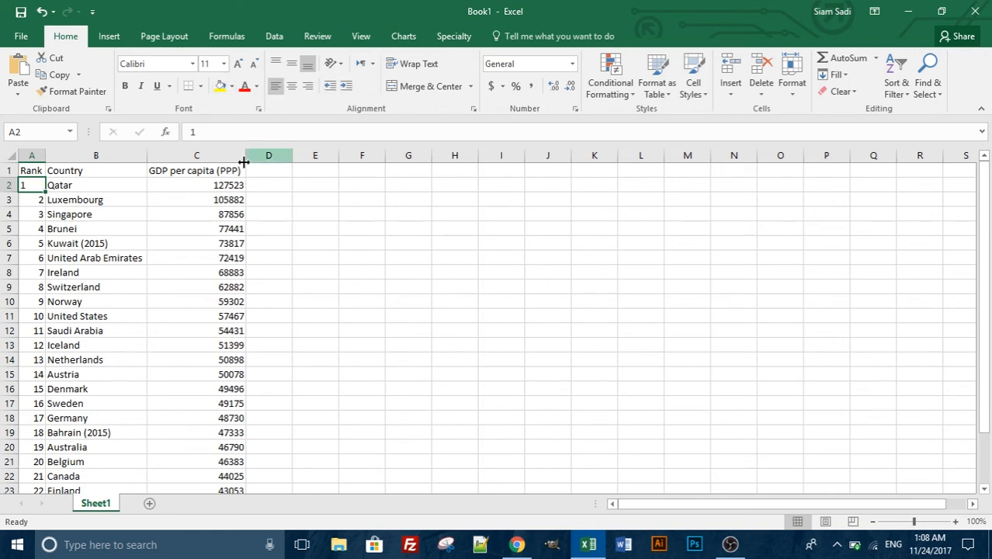
pyautogui.moveTo(31, 185); pyautogui.dragTo(31, 490)
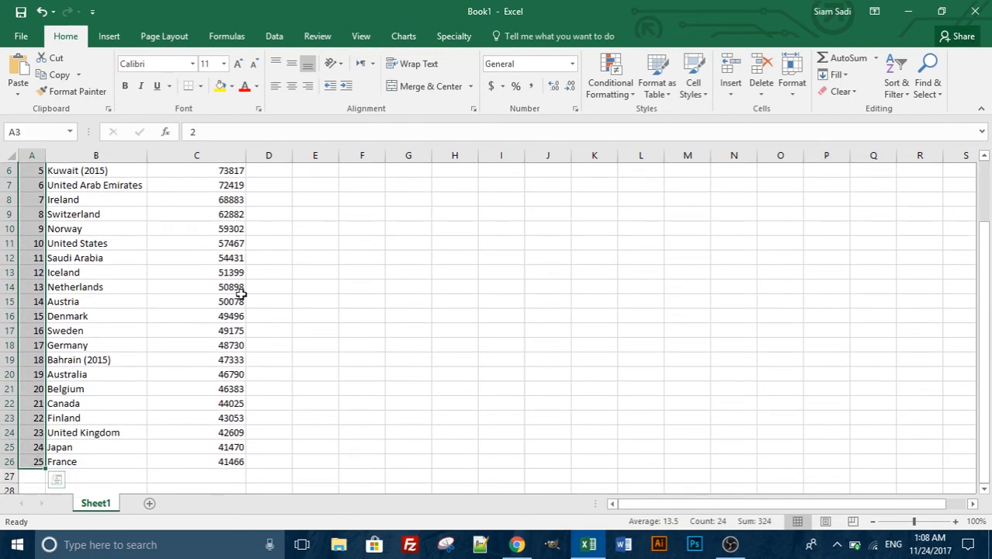
pyautogui.scroll(3)
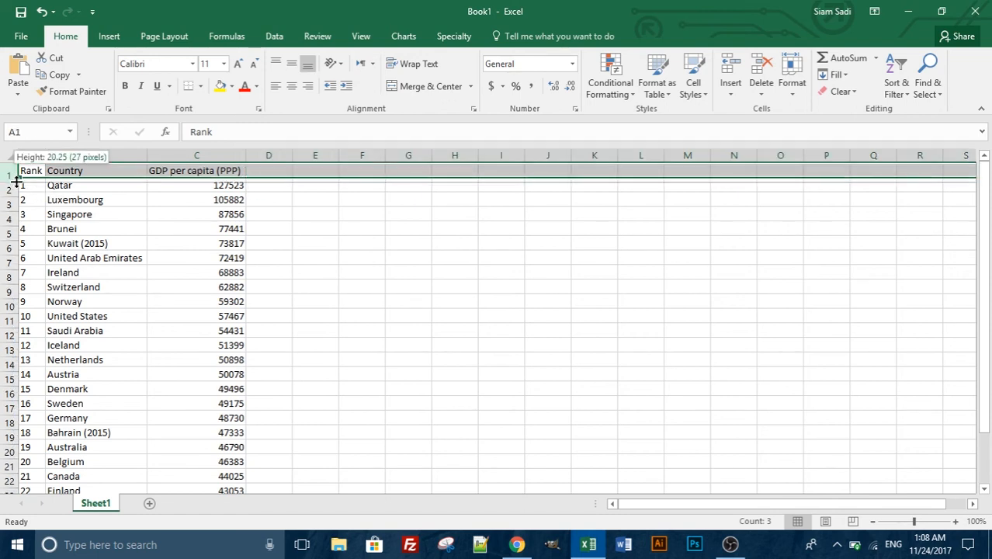
# Make the header row taller with bold text on a dark-blue fill
pyautogui.moveTo(12, 178); pyautogui.dragTo(13, 169)
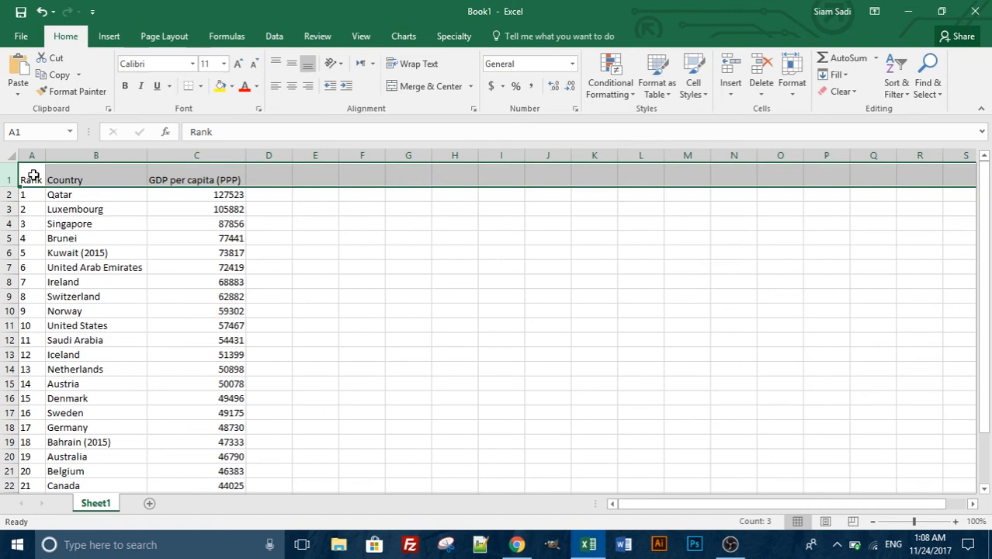
pyautogui.click(125, 86)
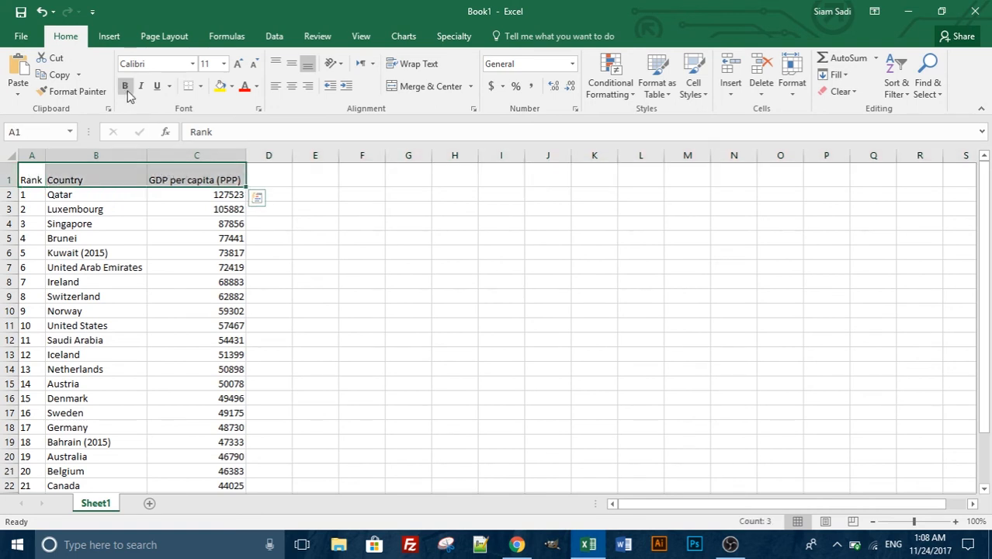
pyautogui.click(221, 86)
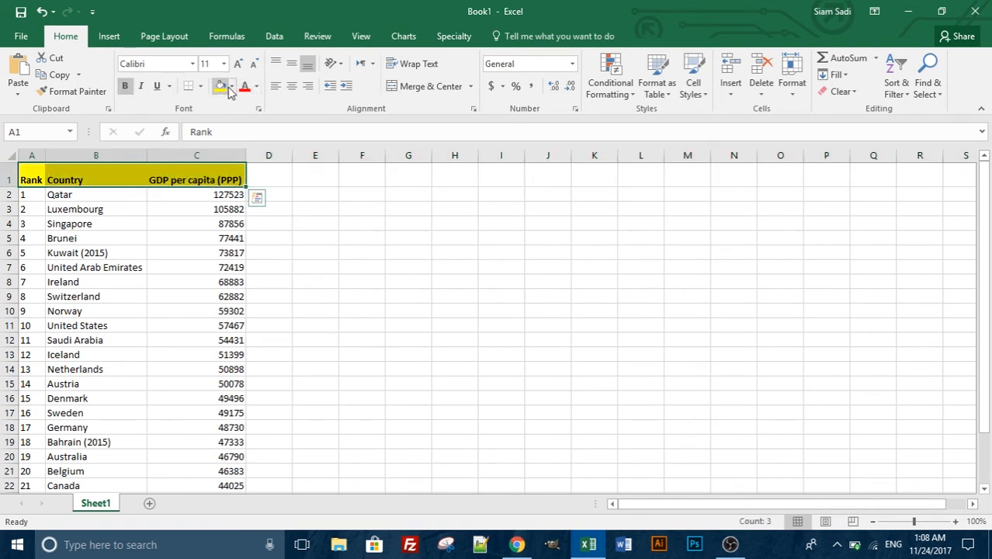
pyautogui.click(230, 87)
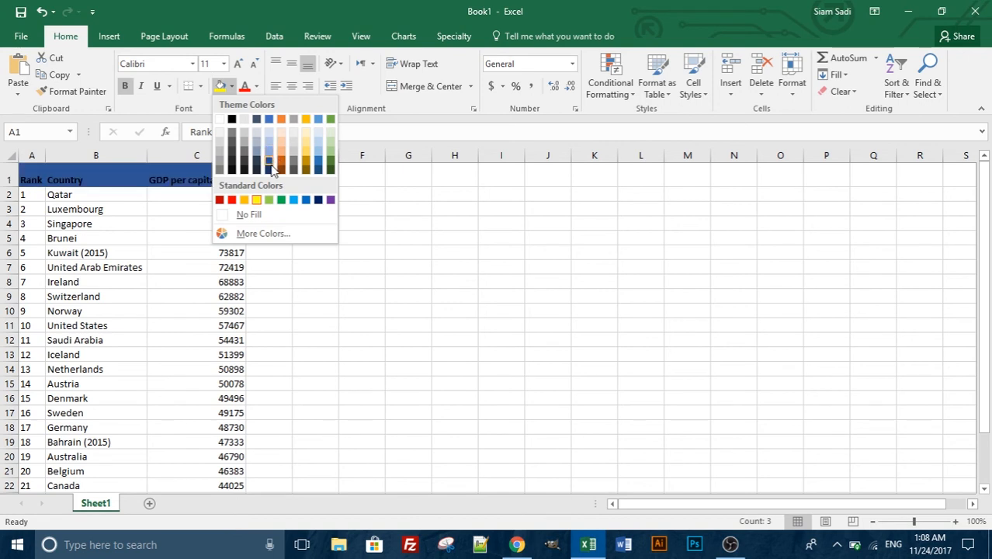
pyautogui.click(269, 161)
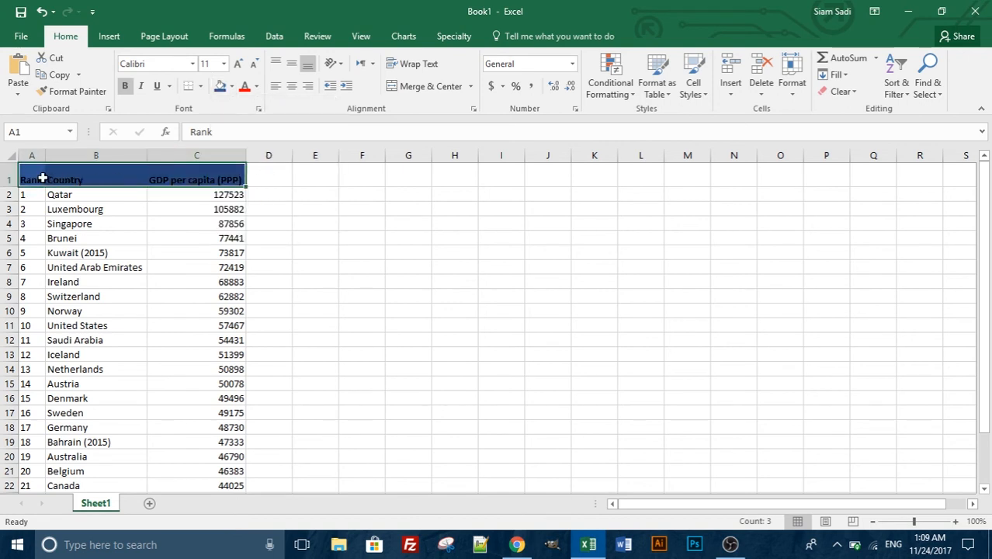
# Set the header text to 14 point and deselect the header row
pyautogui.click(251, 62)
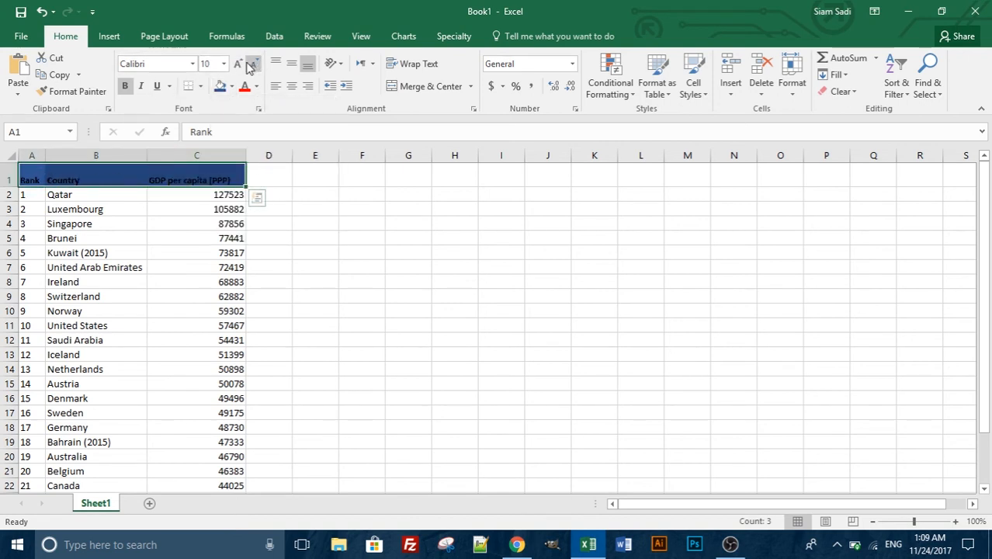
pyautogui.click(237, 62)
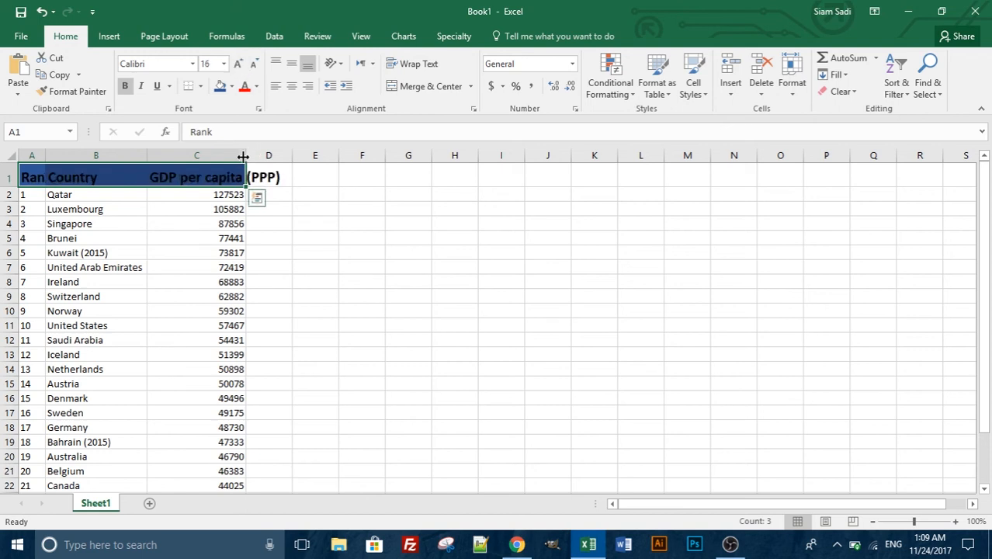
pyautogui.click(253, 64)
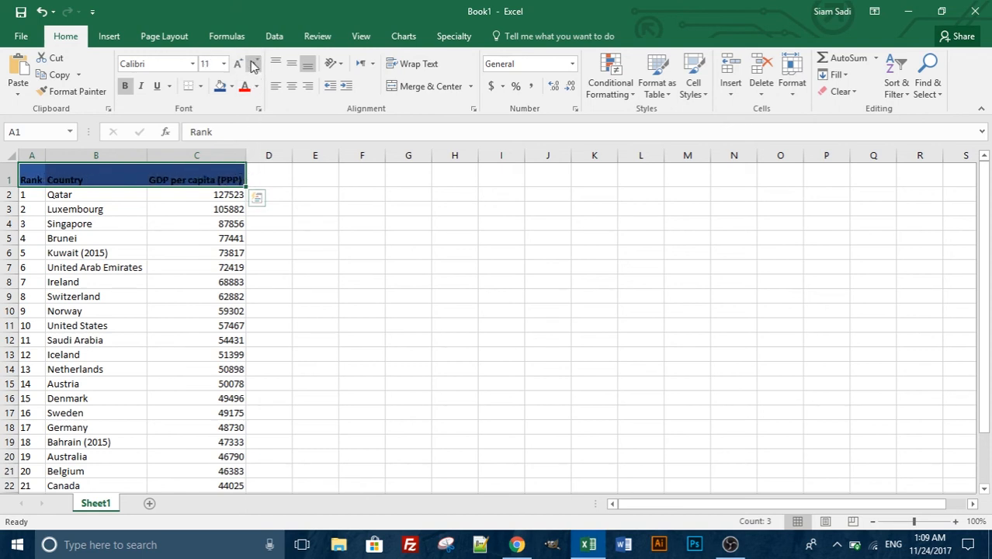
pyautogui.click(239, 62)
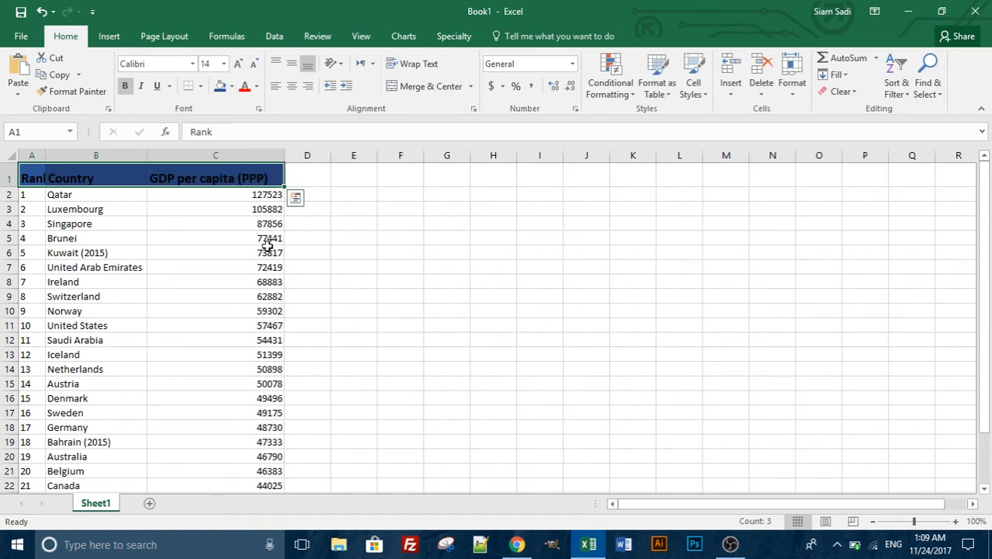
pyautogui.click(214, 267)
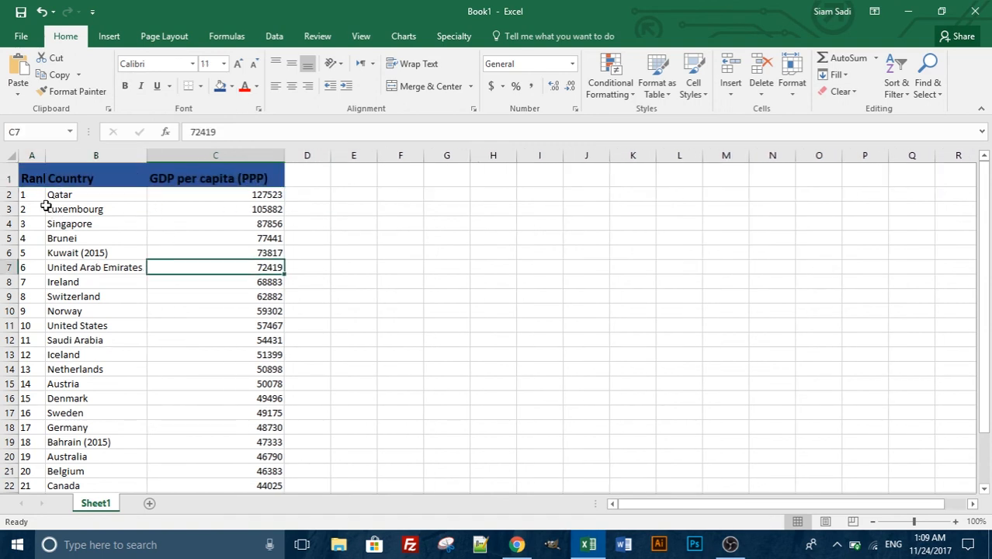
pyautogui.click(31, 194)
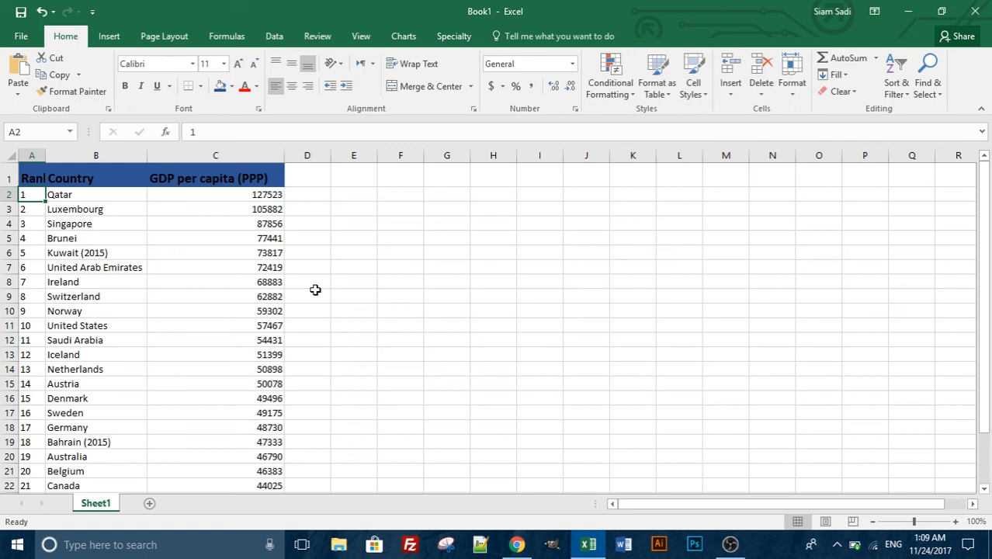
pyautogui.moveTo(214, 313)
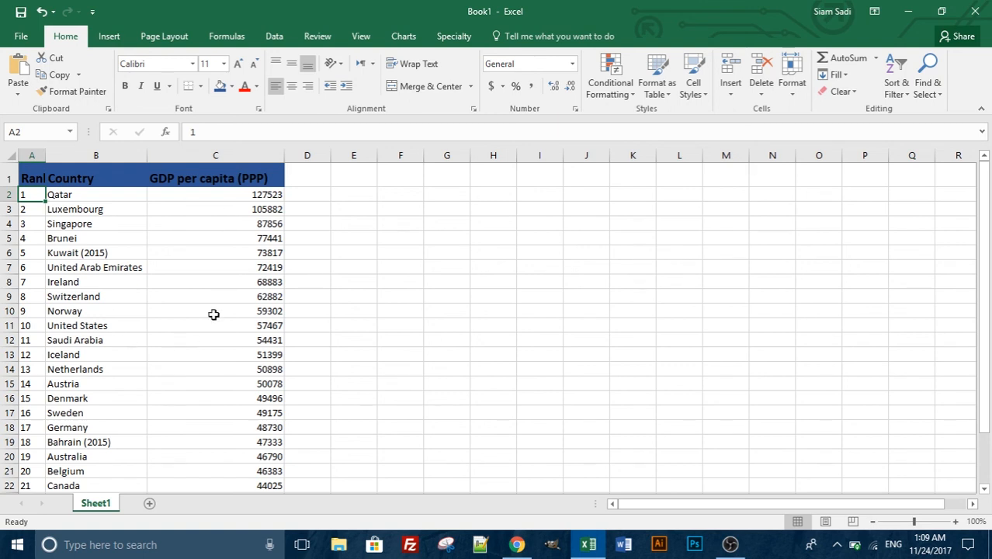
pyautogui.moveTo(239, 6)
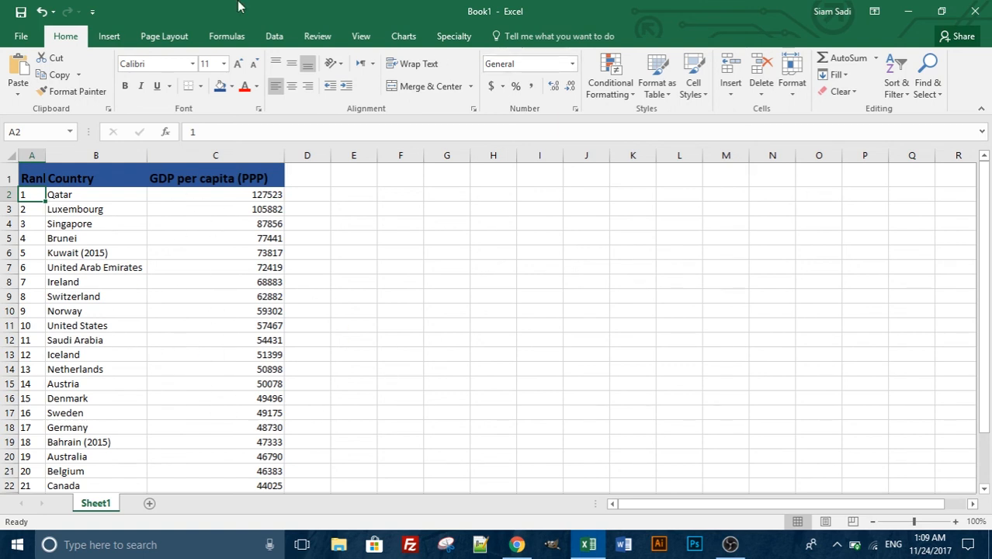
pyautogui.moveTo(519, 267)
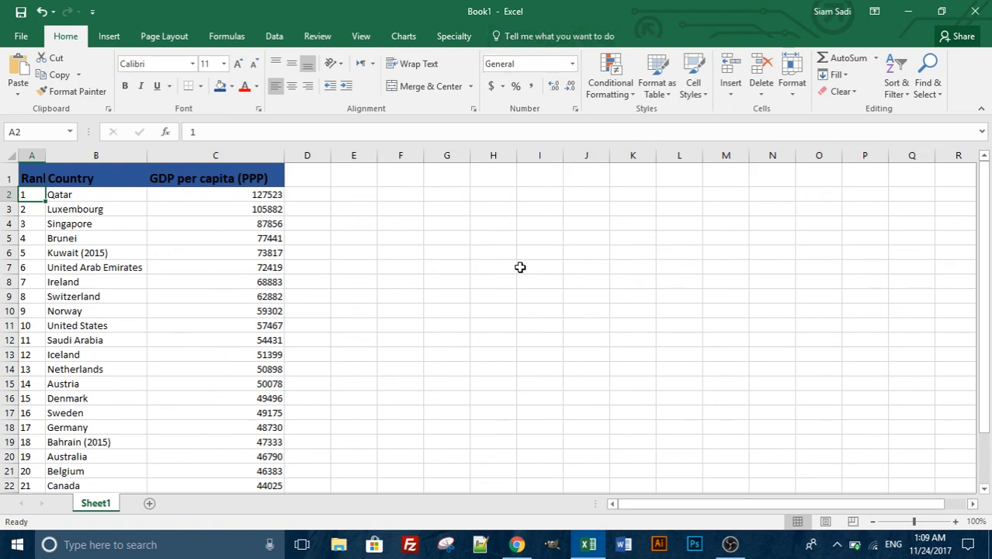